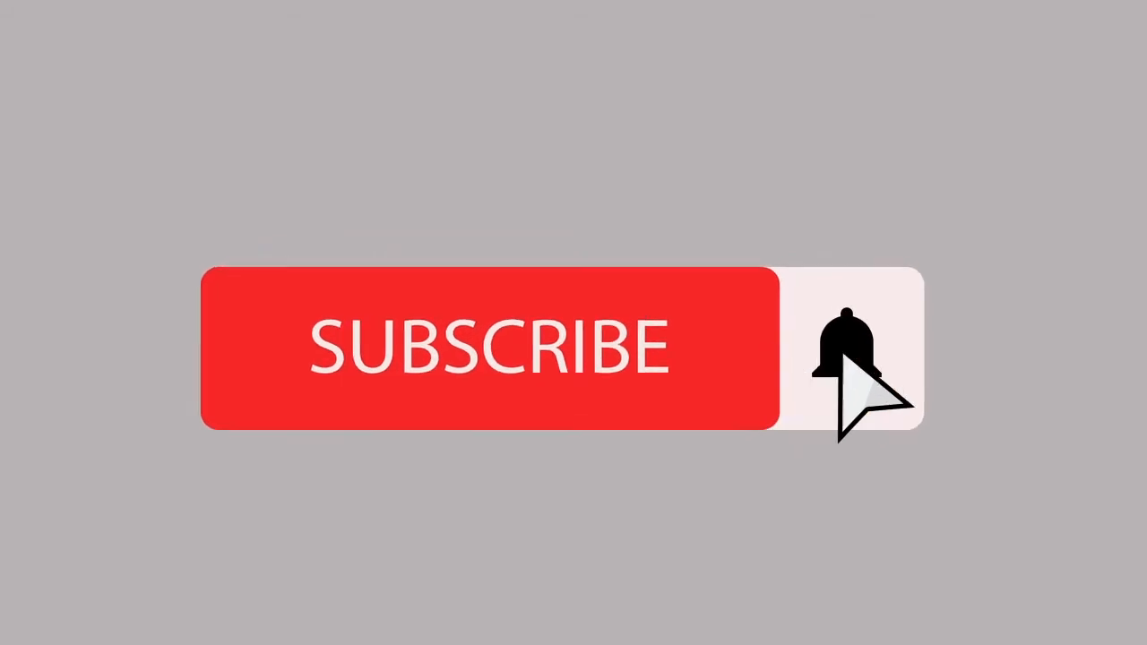
left_click(843, 358)
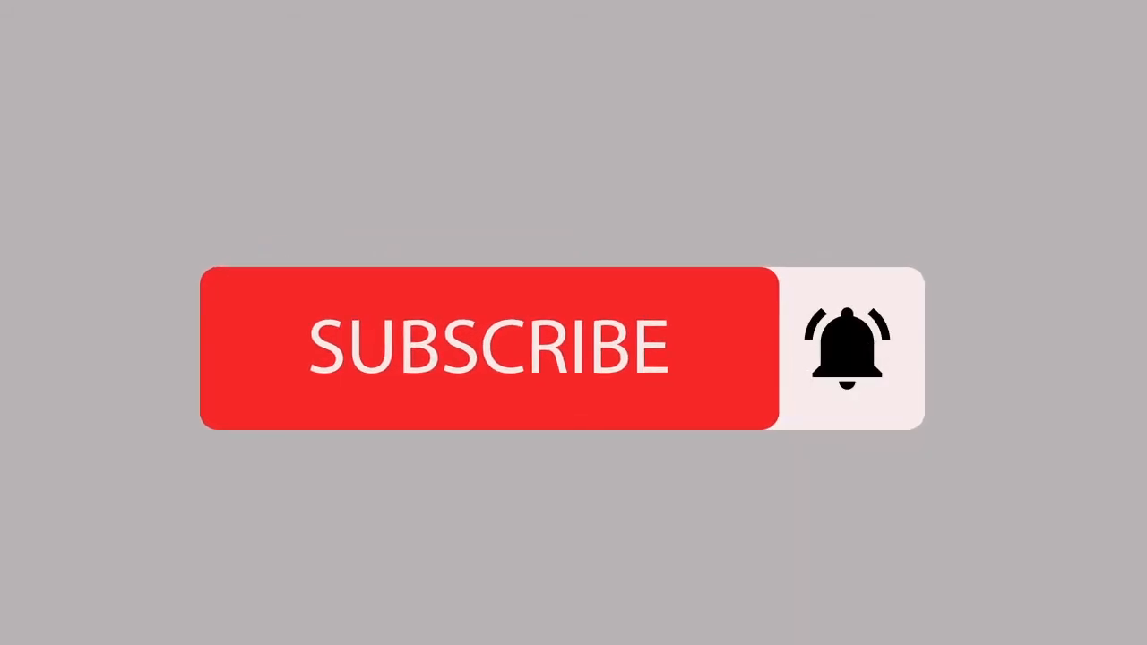